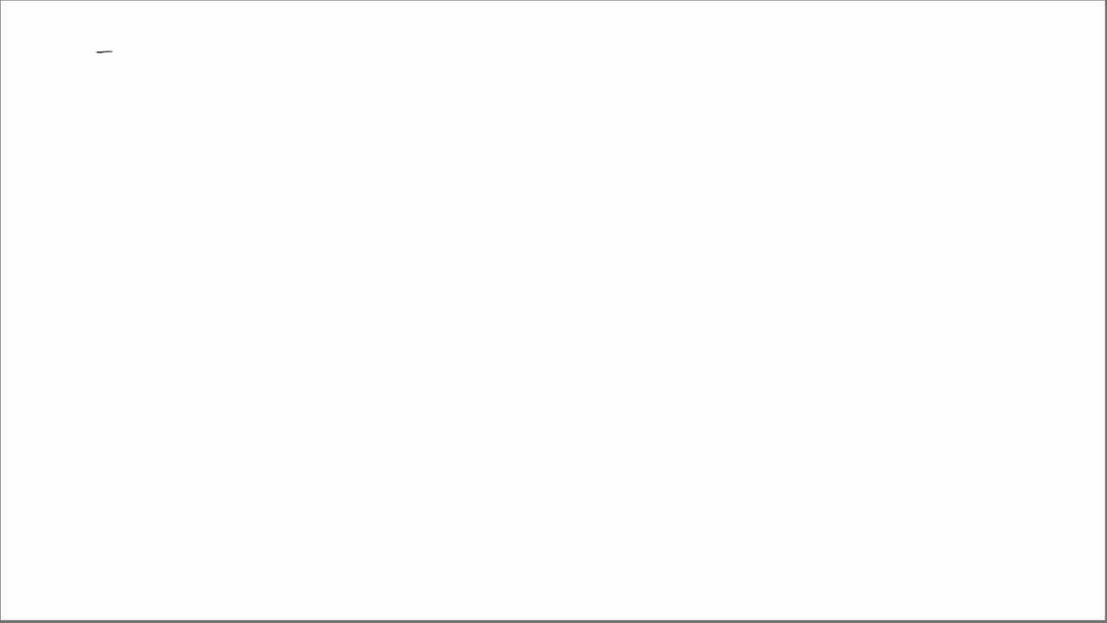
Step: Sketch the rectangular chamber box that will hold the label P
{"action": "left_click_drag", "start_coordinate": [100, 50], "coordinate": [100, 106]}
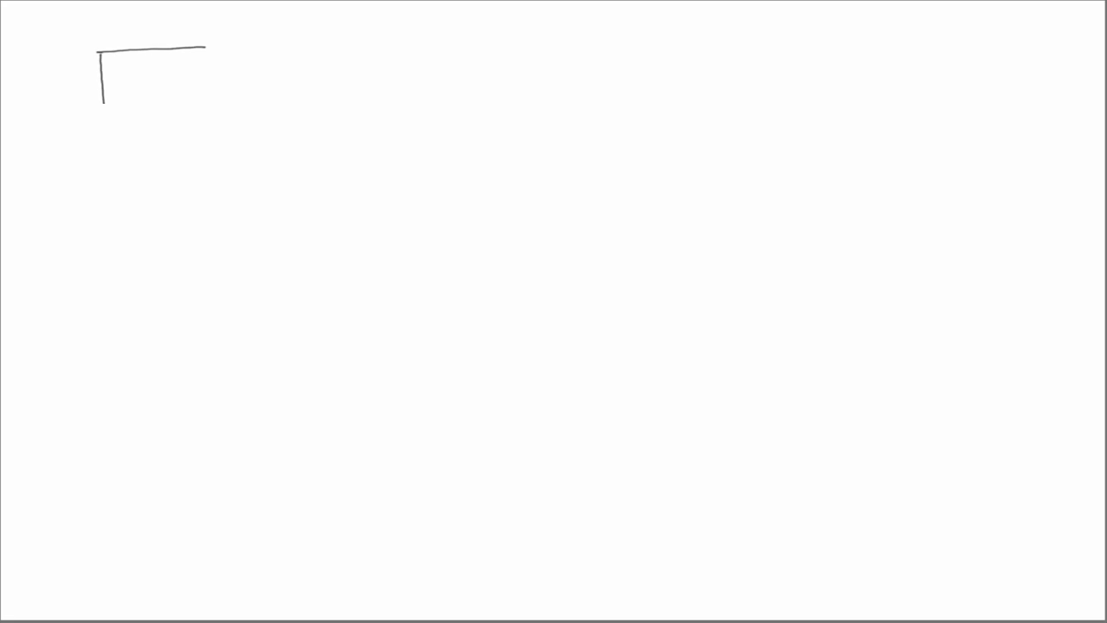
{"action": "left_click_drag", "start_coordinate": [104, 104], "coordinate": [222, 173]}
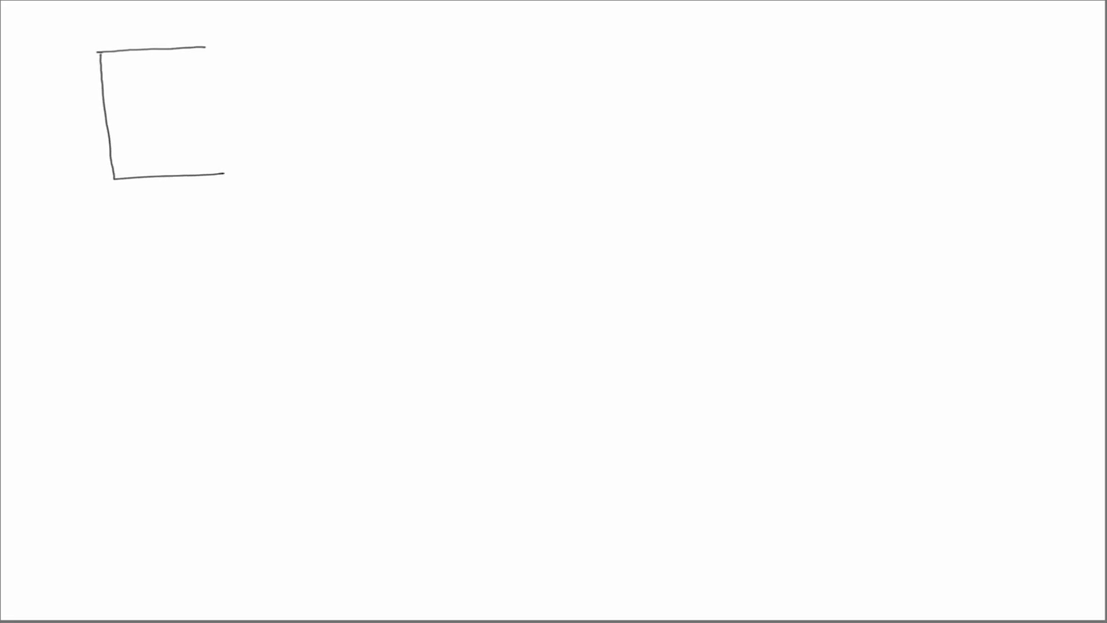
{"action": "left_click_drag", "start_coordinate": [223, 173], "coordinate": [249, 128]}
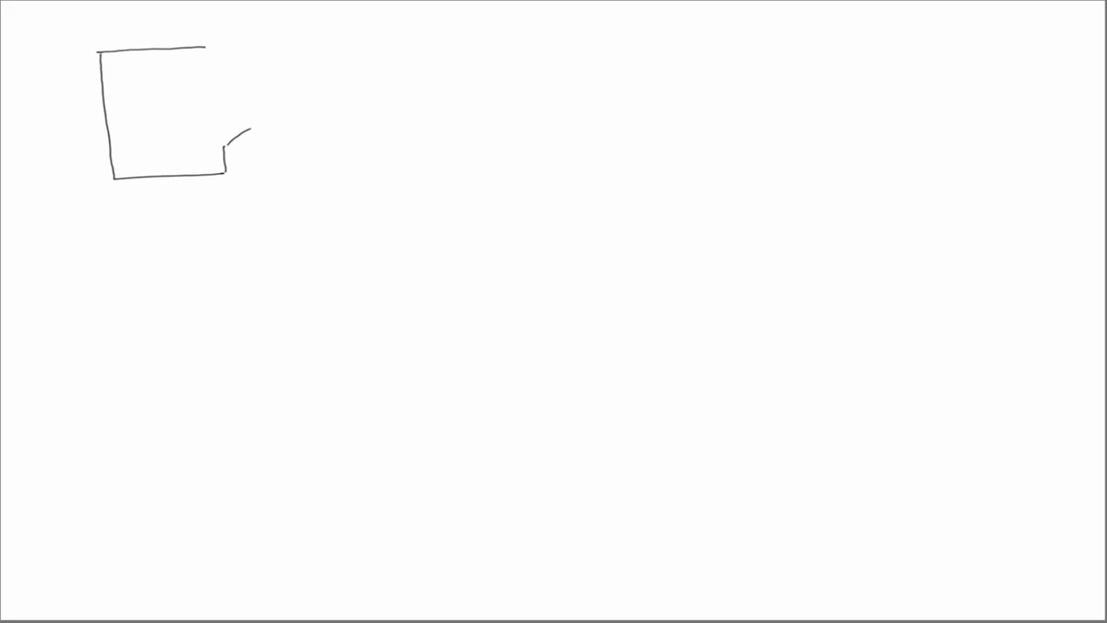
Step: Draw the curved lower and upper nozzle walls out to the outlet, with a streamline through them
{"action": "left_click_drag", "start_coordinate": [228, 142], "coordinate": [422, 141]}
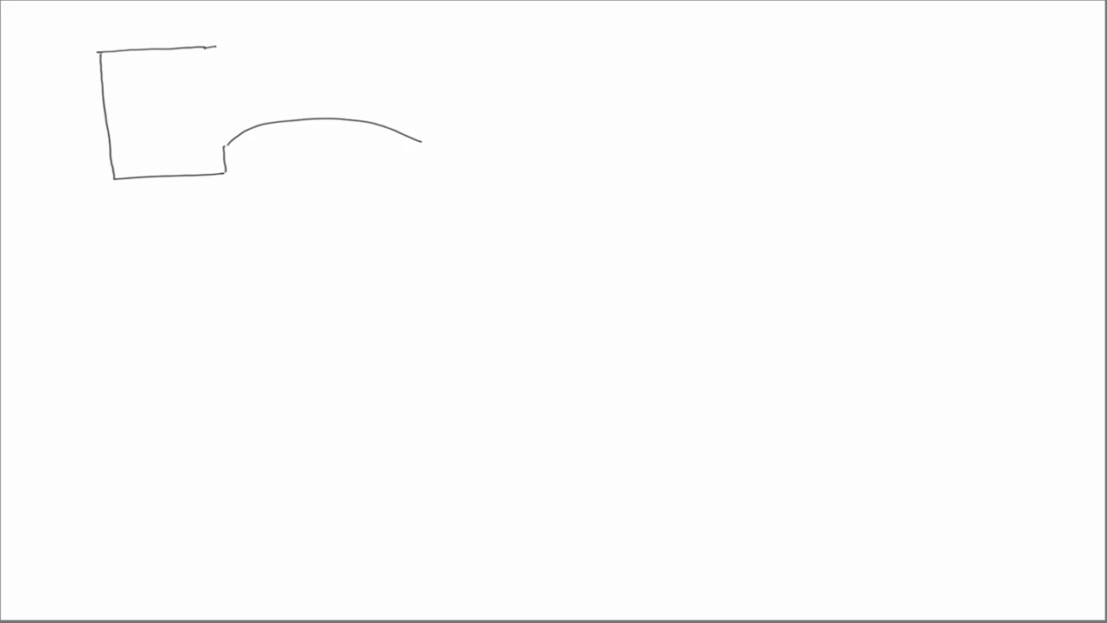
{"action": "left_click_drag", "start_coordinate": [215, 61], "coordinate": [329, 87]}
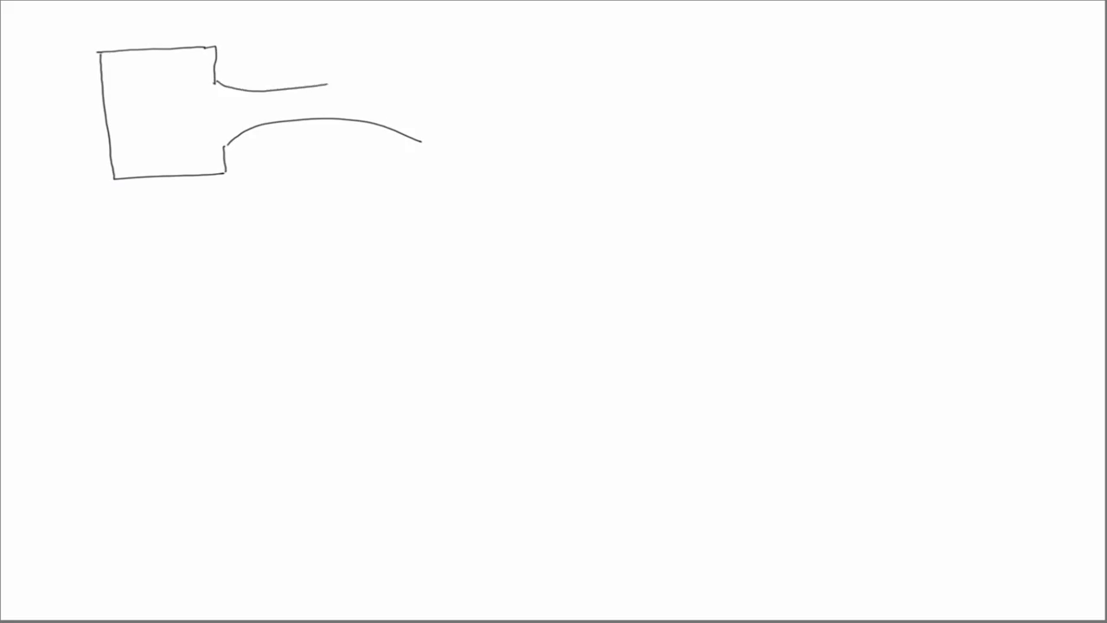
{"action": "left_click_drag", "start_coordinate": [328, 83], "coordinate": [418, 49]}
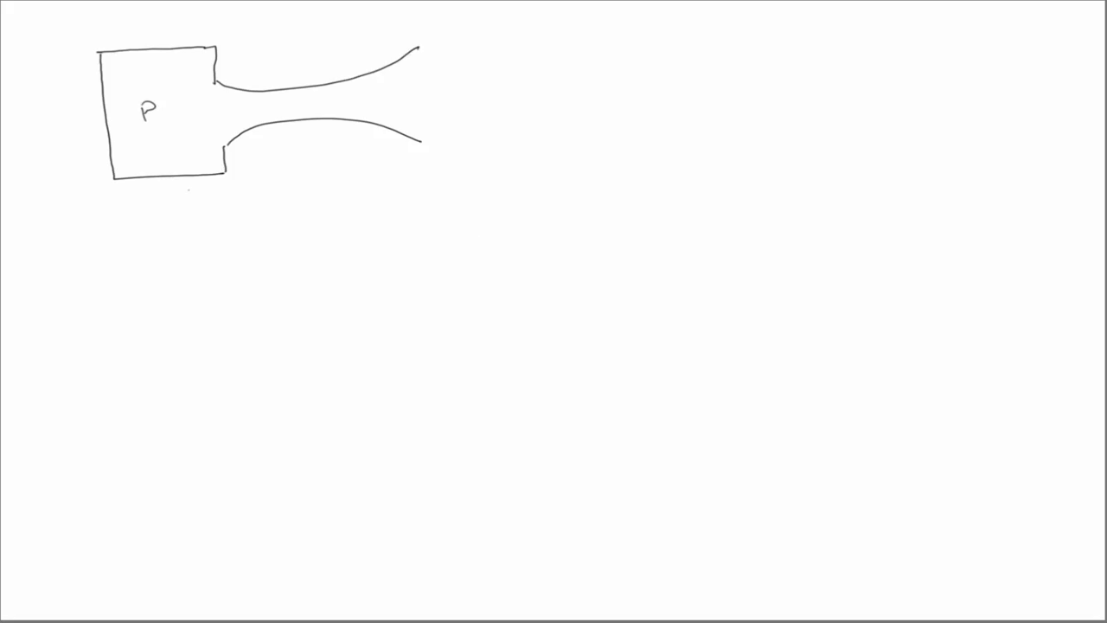
{"action": "left_click_drag", "start_coordinate": [246, 97], "coordinate": [367, 90]}
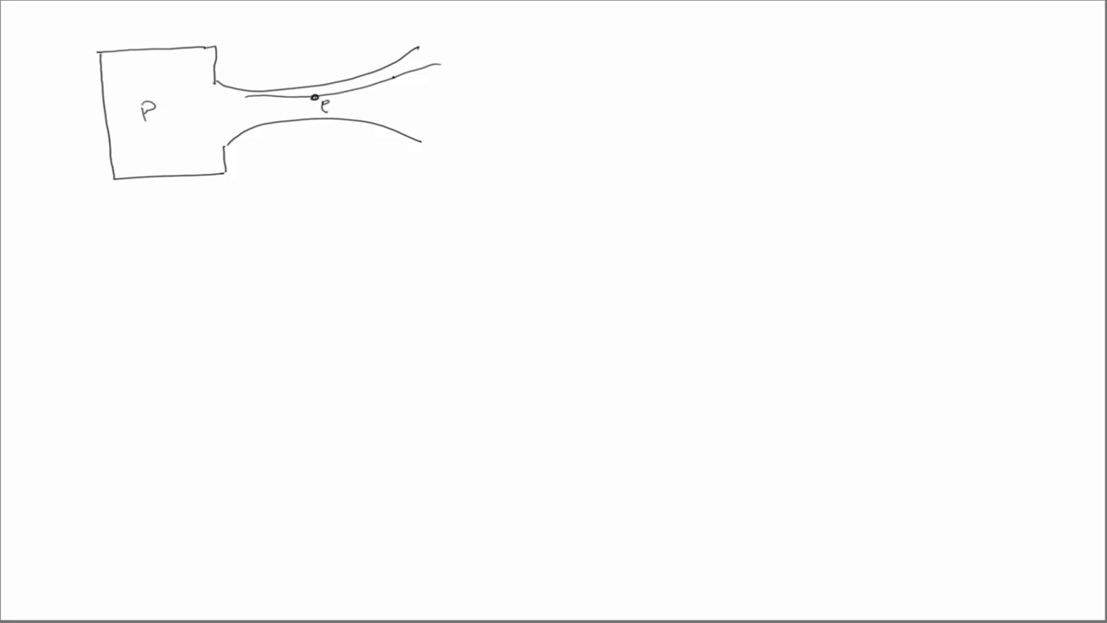
Step: Mark the second density point ρ2 on the streamline near the outlet
{"action": "left_click", "coordinate": [405, 86]}
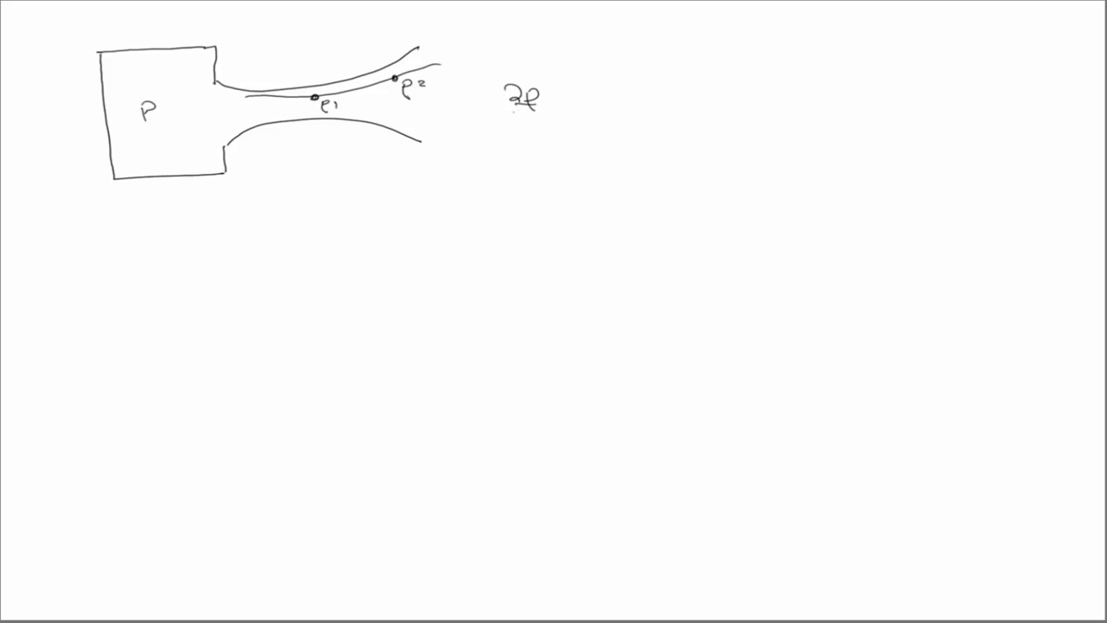
Step: Write ∂ρ/∂t = 0 and ∂ρ/∂x ≠ 0 beside the sketch, then start the velocity v
{"action": "type", "text": "∂t"}
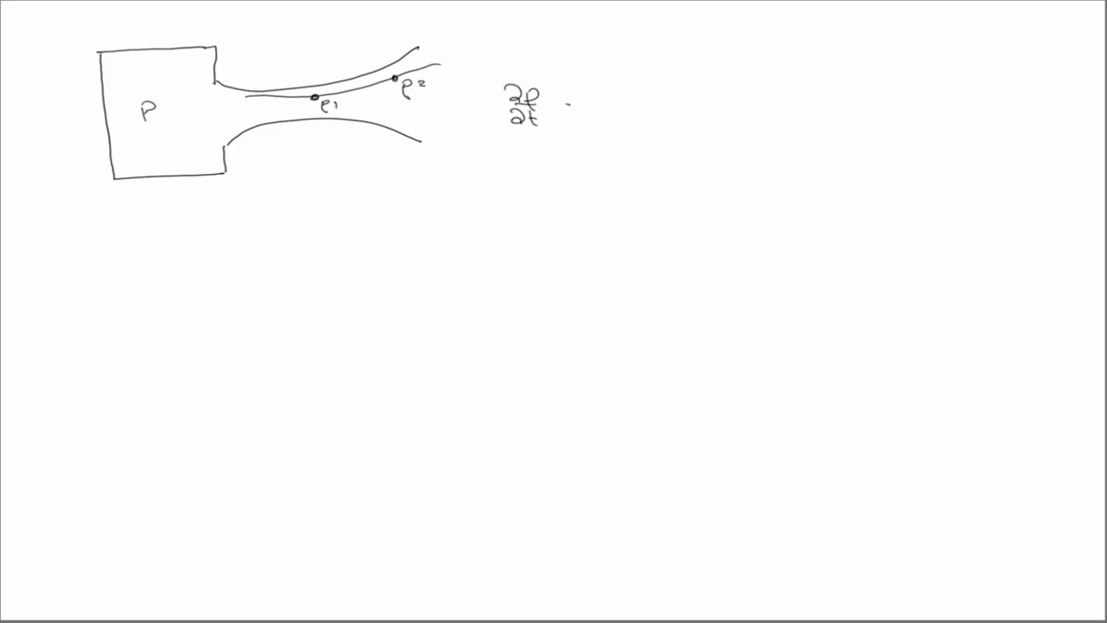
{"action": "type", "text": "= 0   ∂ρ/∂x ≠"}
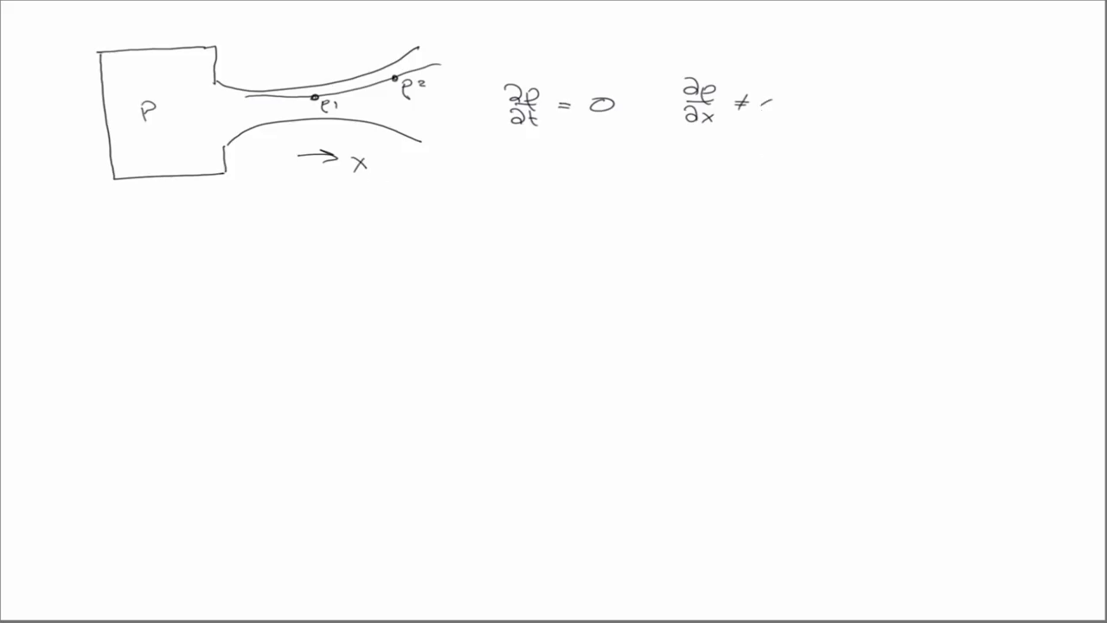
{"action": "type", "text": "0"}
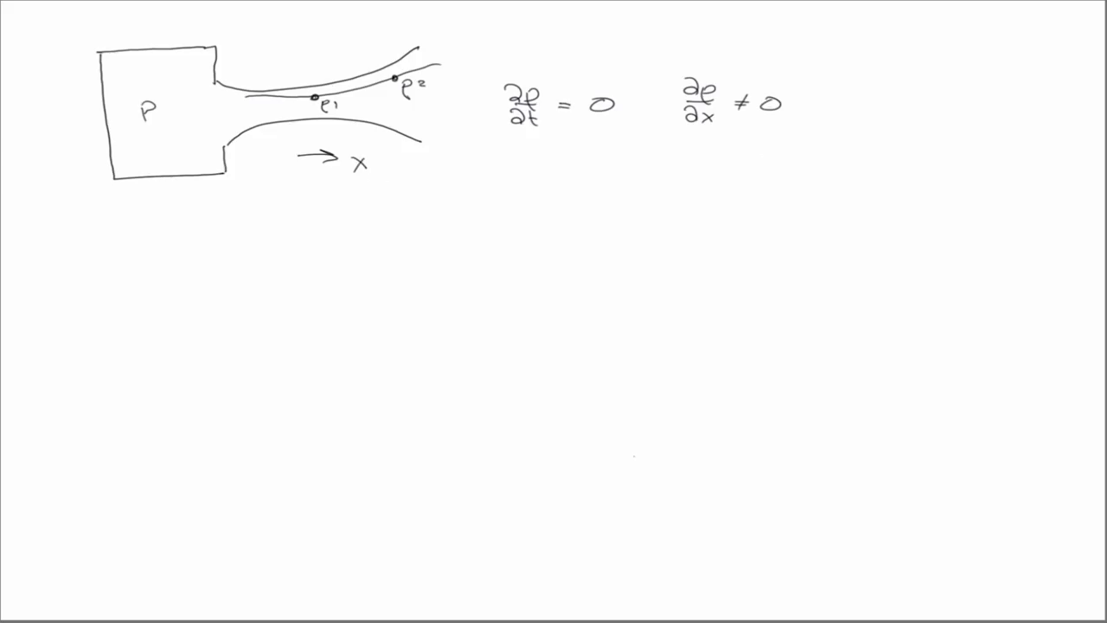
{"action": "type", "text": "v⃗ = v⃗ (x⃗(X⃗,t"}
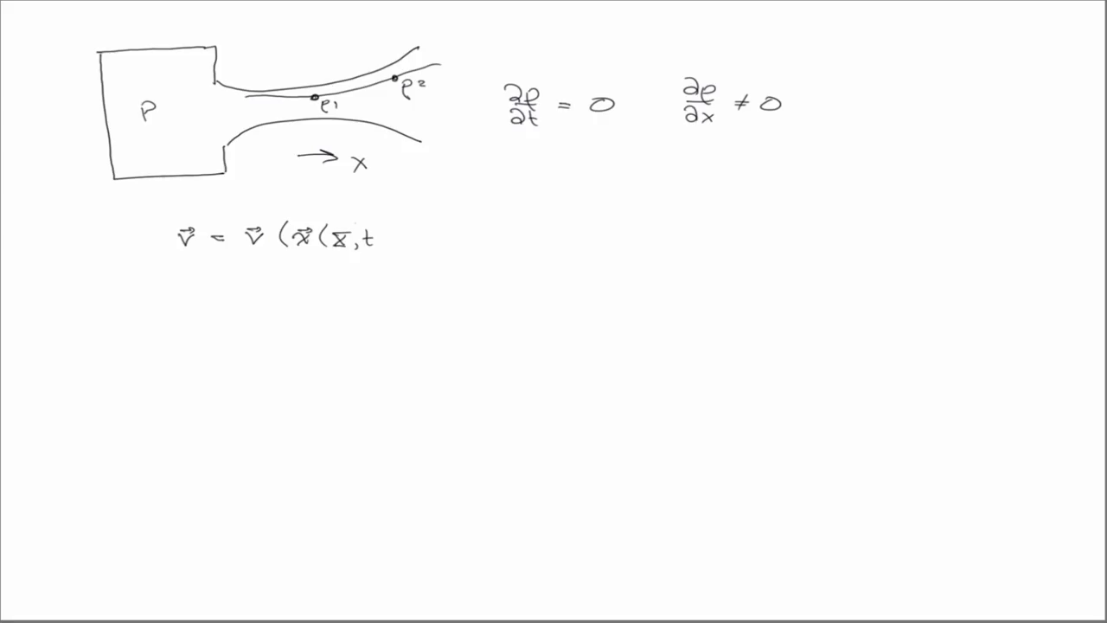
Step: Close the inner bracket so the field reads v = v(x(X,t),t)
{"action": "type", "text": "),t)"}
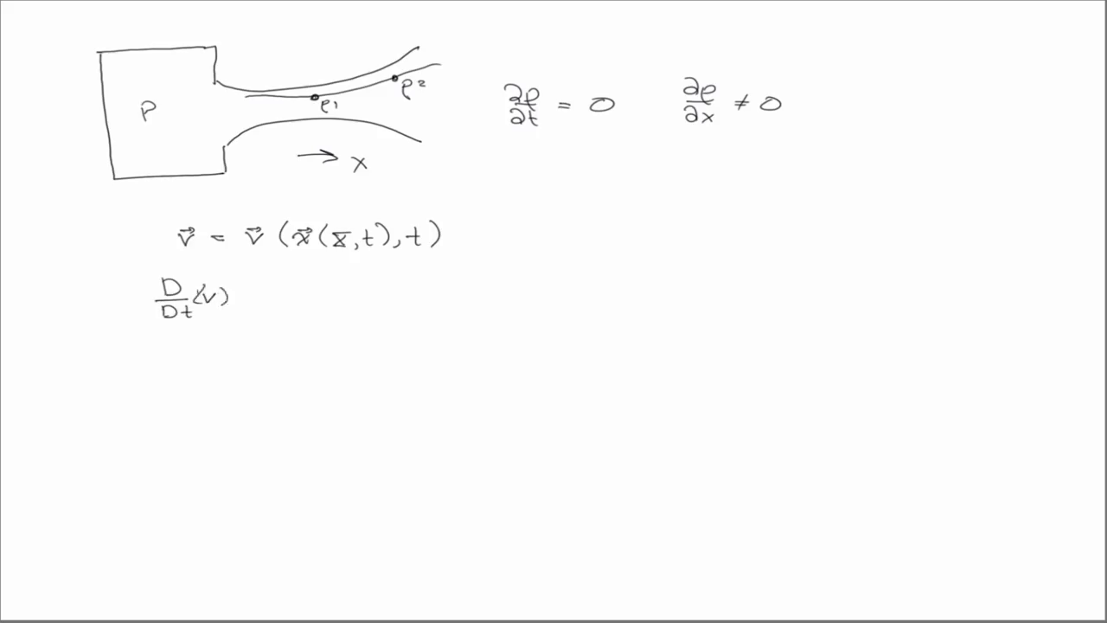
Step: Write = ∂v/∂t + (∂v/∂x_k)v_k after D/Dt(v)
{"action": "type", "text": "="}
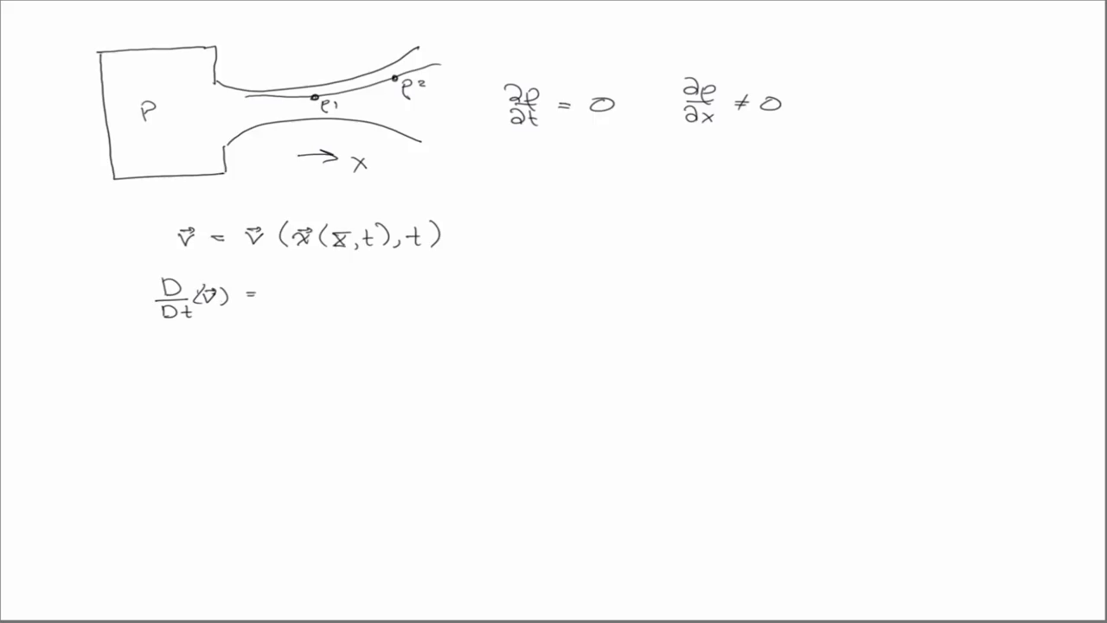
{"action": "type", "text": "∂v⃗"}
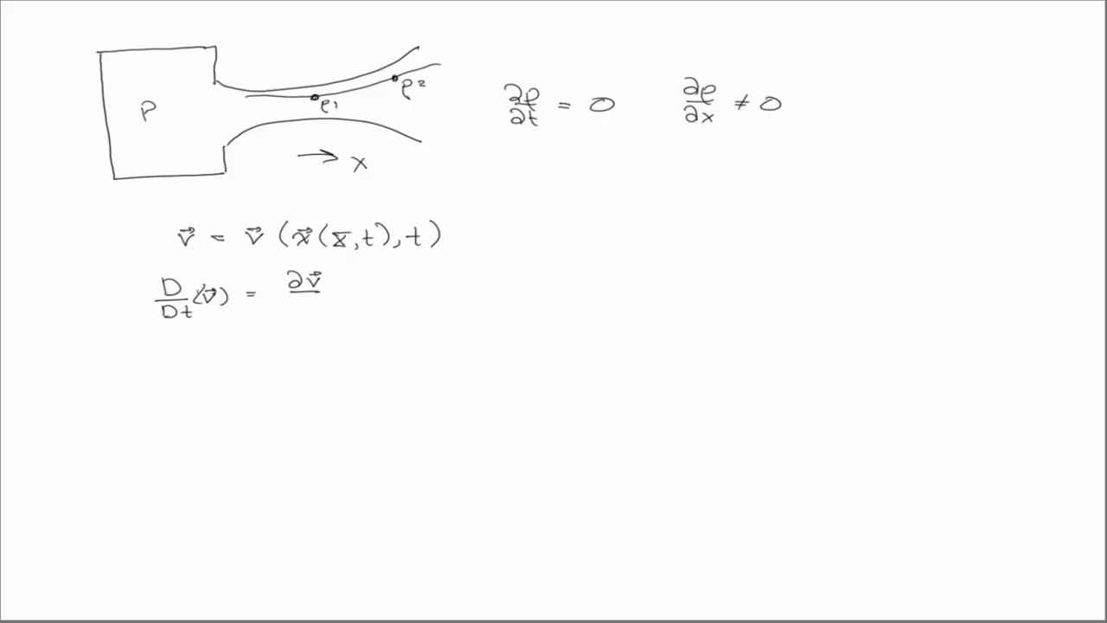
{"action": "type", "text": "∂t"}
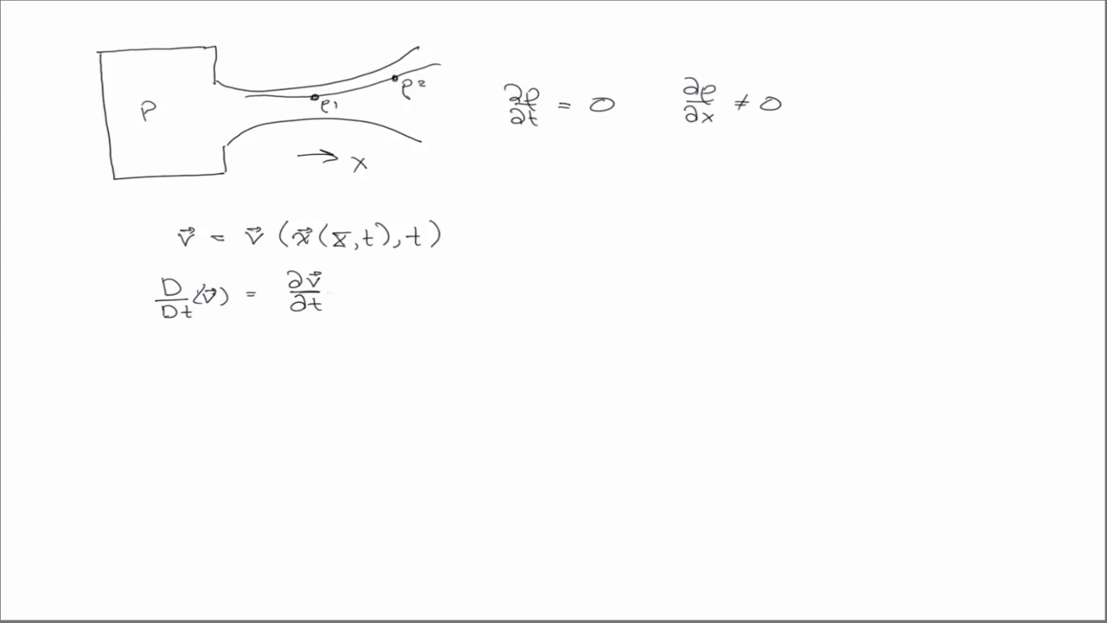
{"action": "type", "text": "+ ∂v⃗"}
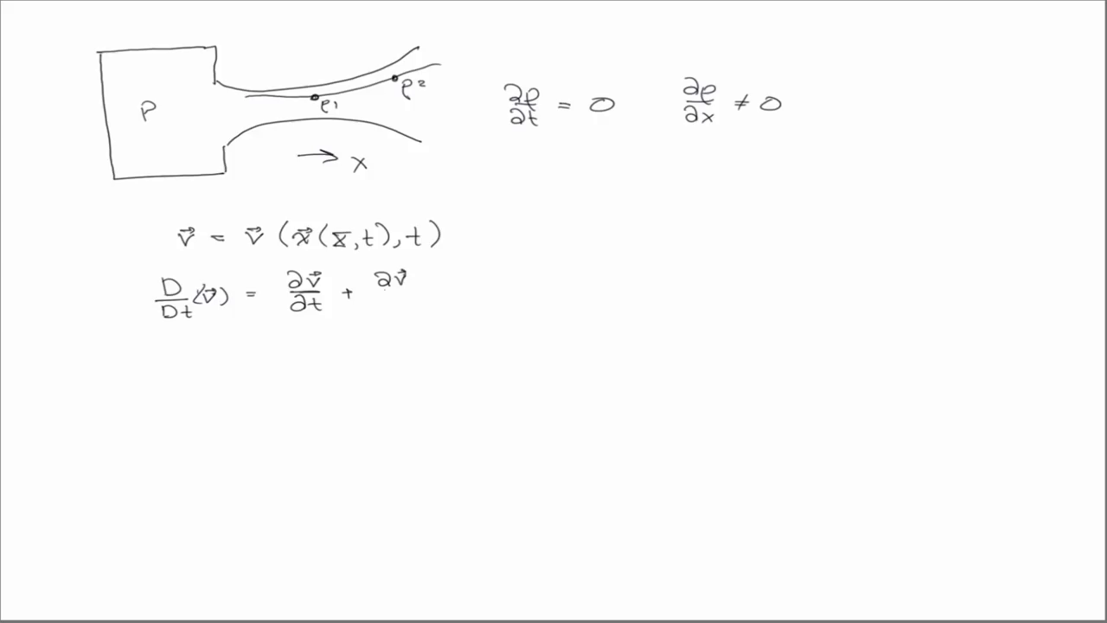
{"action": "type", "text": "∂x"}
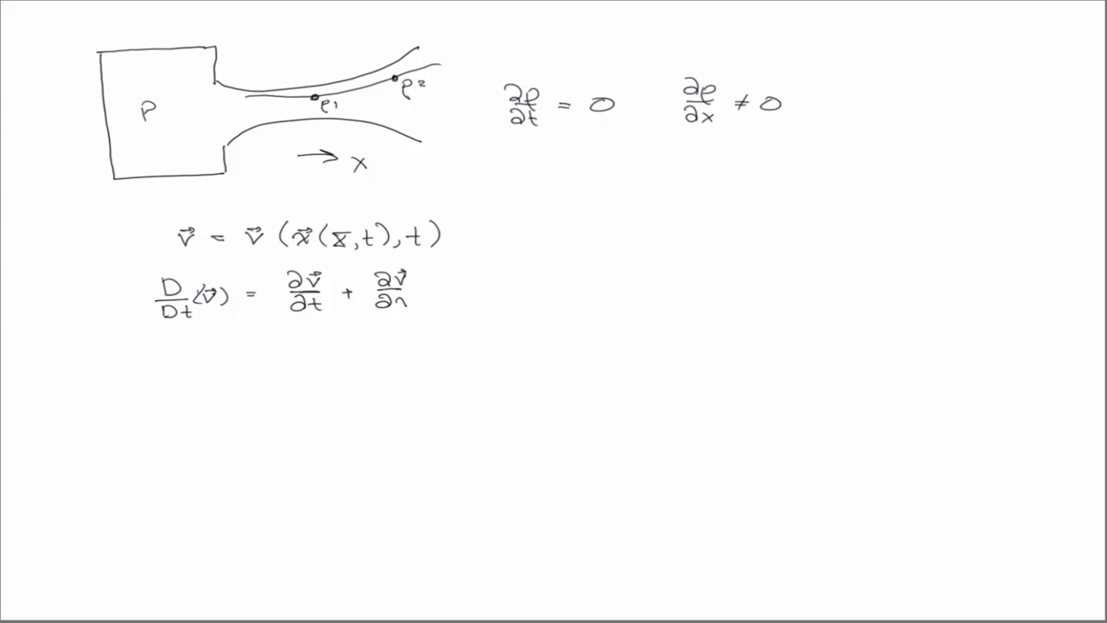
{"action": "type", "text": "k"}
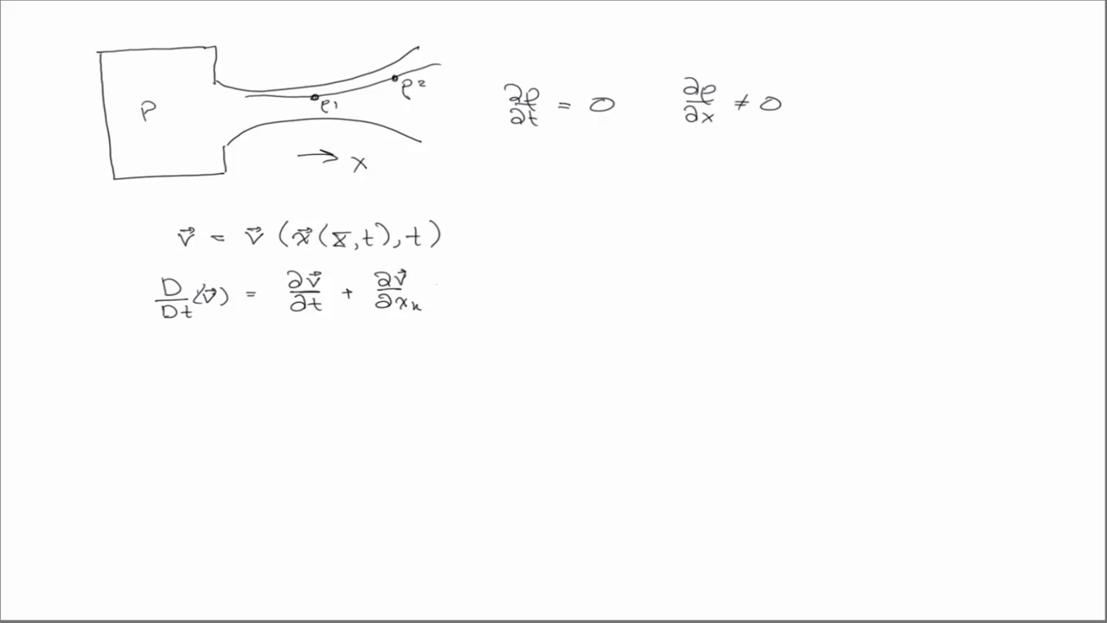
{"action": "type", "text": "Vk"}
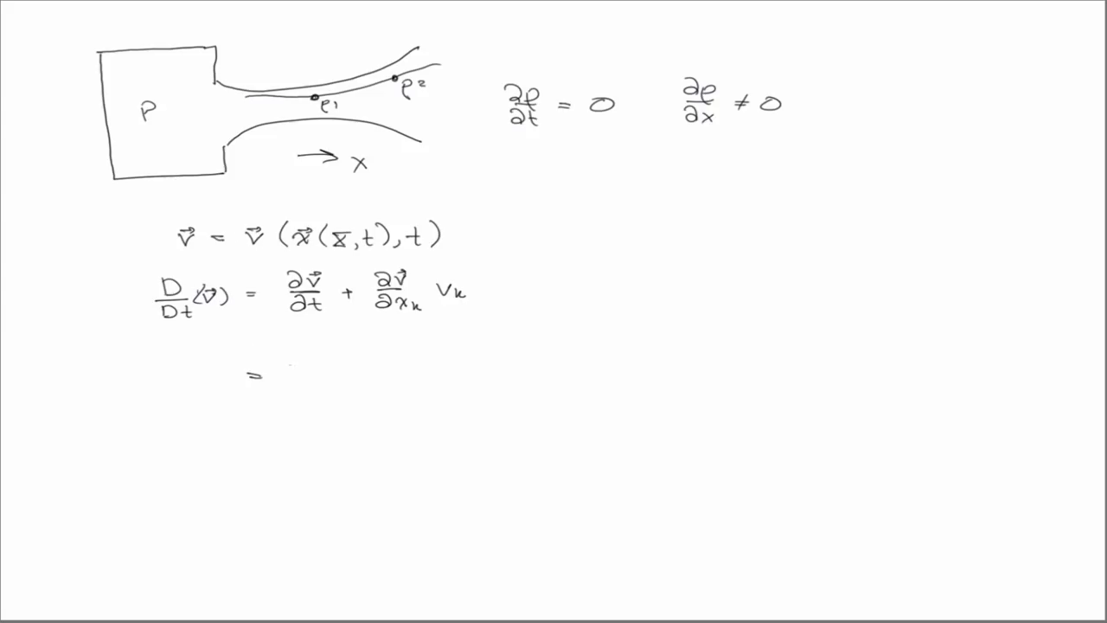
Step: Rewrite the expansion on a new line as = ∂v/∂t + v·∇v
{"action": "type", "text": "∂v/∂t + v"}
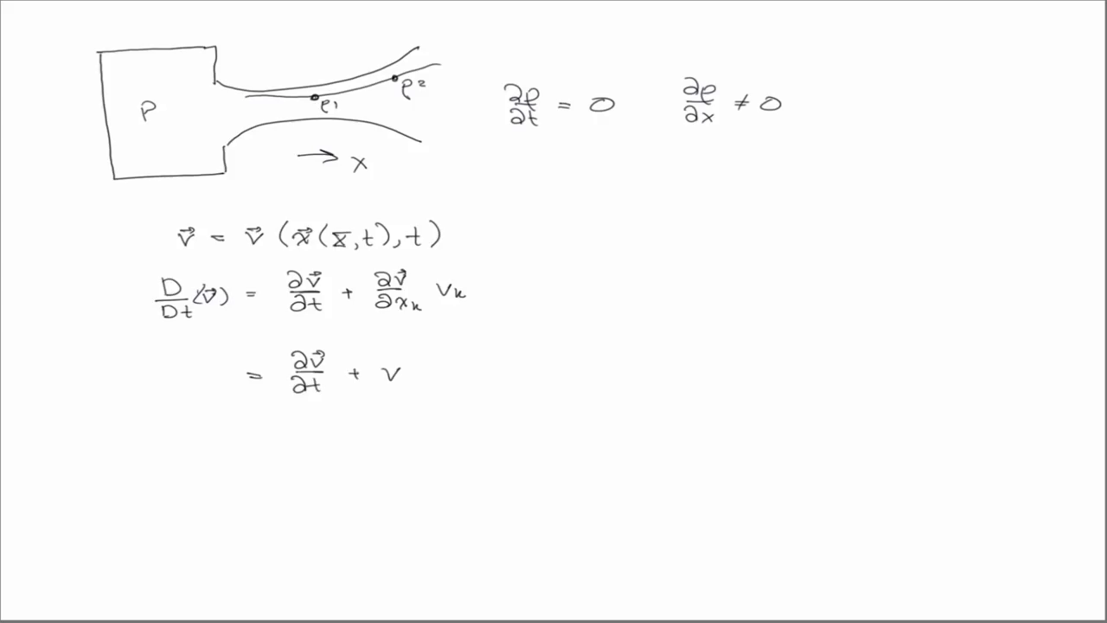
{"action": "type", "text": "·∇v"}
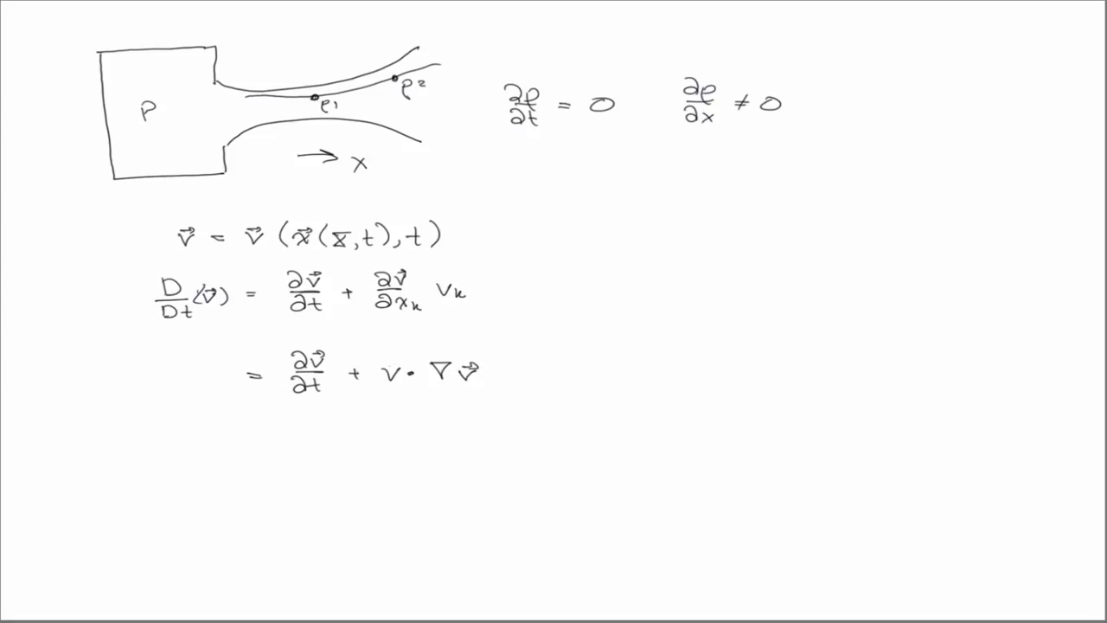
{"action": "left_click", "coordinate": [388, 370]}
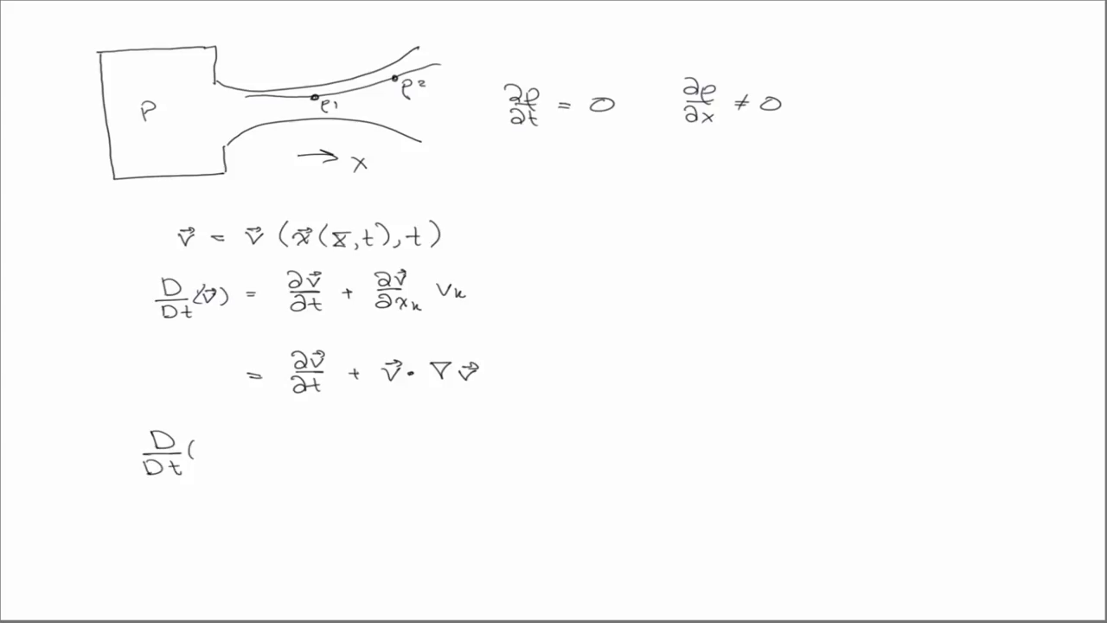
Step: Close the empty bracket of the new D/Dt( ) and begin a ∂v term beneath it
{"action": "type", "text": ")"}
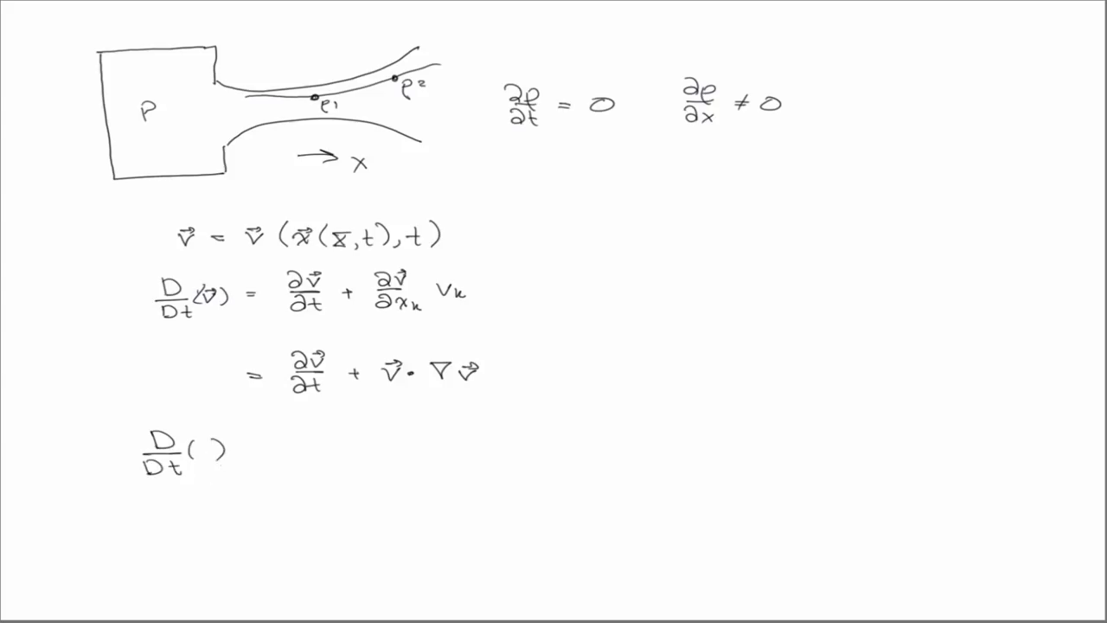
{"action": "type", "text": "∂v"}
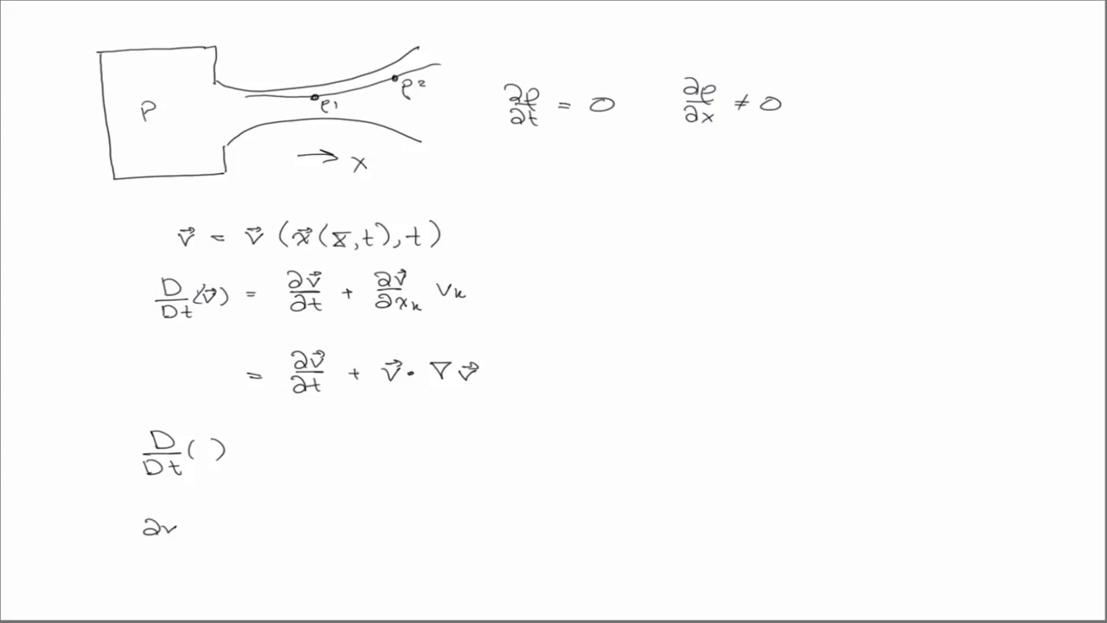